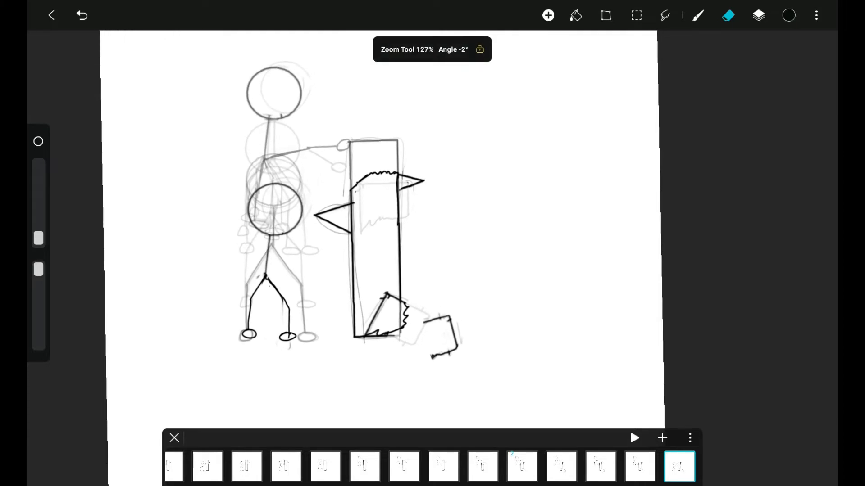
Jump to the first frame, where the stick figure stands upright beside the tall box
left_click(82, 14)
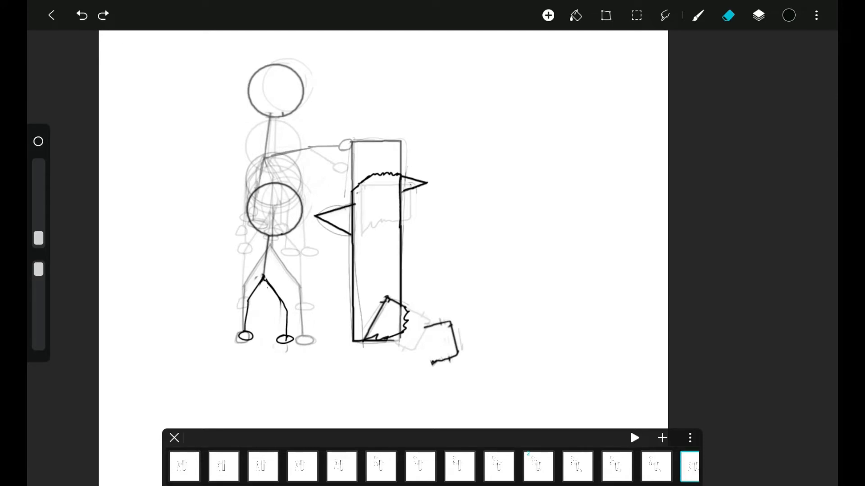
left_click(815, 13)
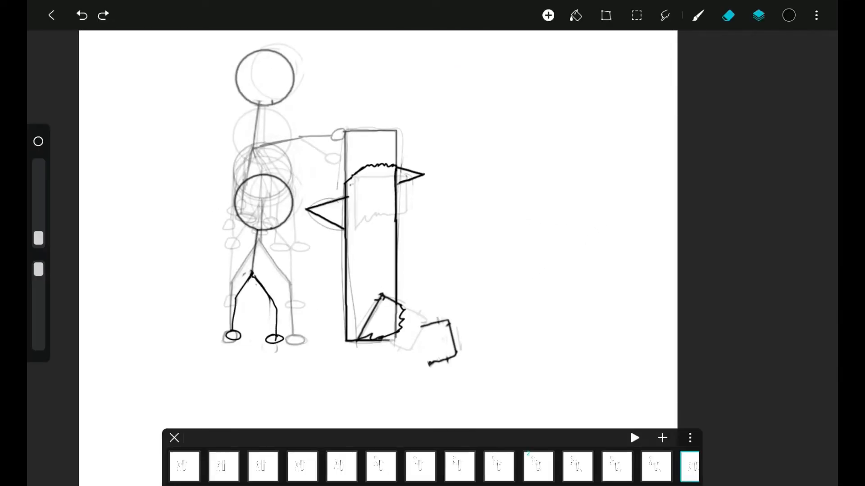
left_click(756, 15)
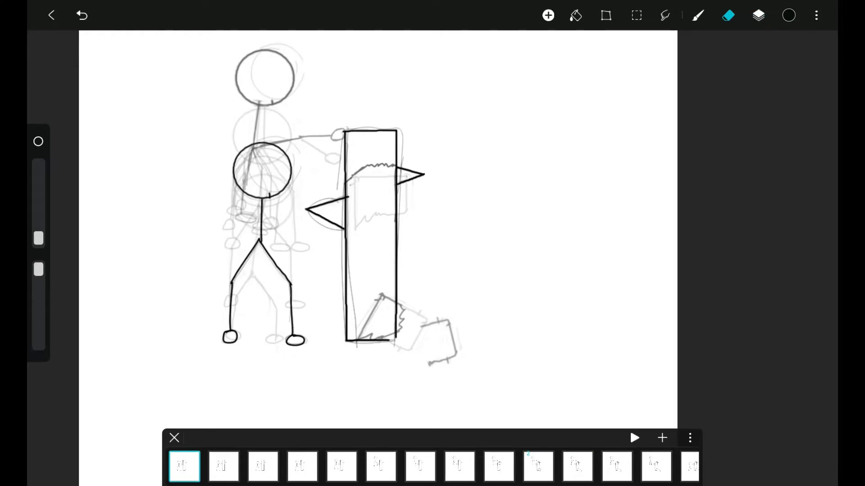
Raise the first frame's hold duration from 1 to 6 in its frame options
left_click(184, 466)
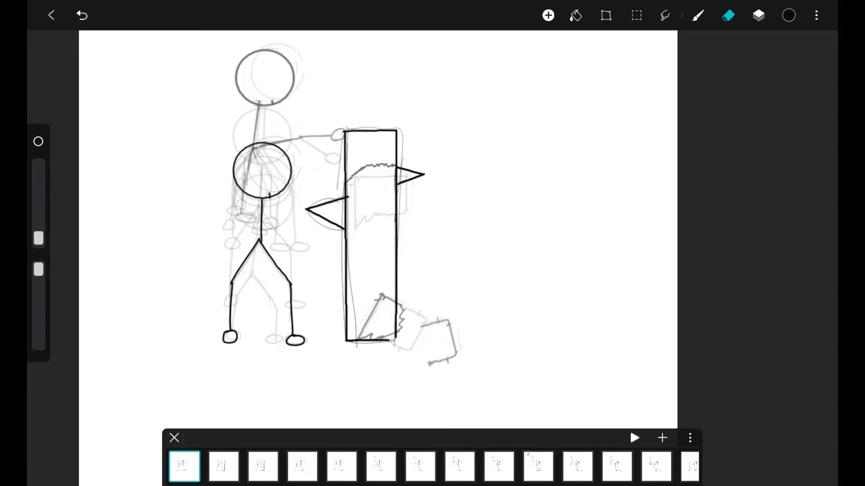
left_click(184, 466)
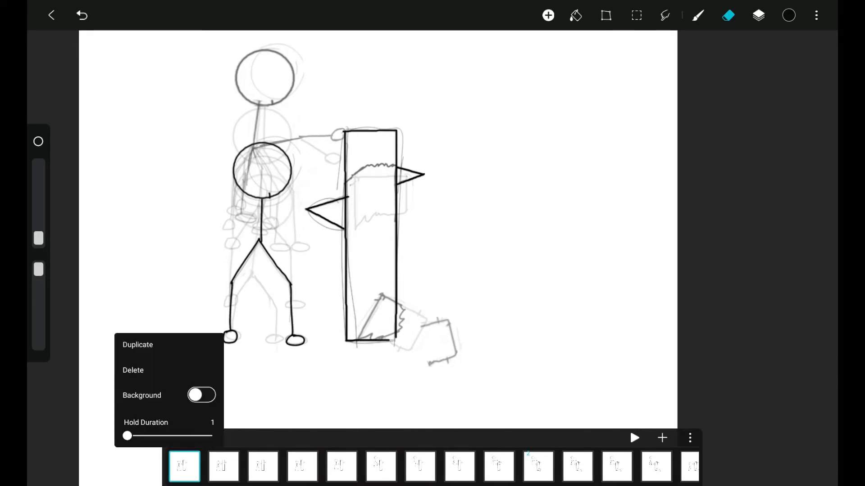
left_click_drag(127, 436, 133, 437)
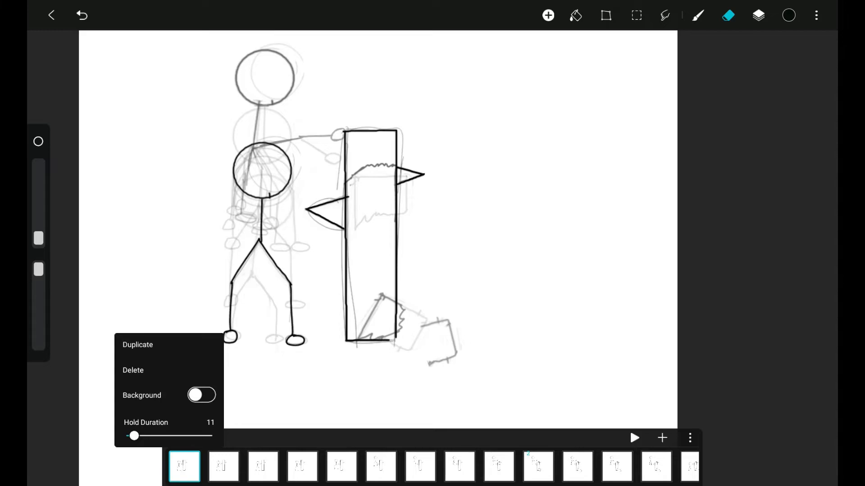
left_click_drag(132, 436, 128, 436)
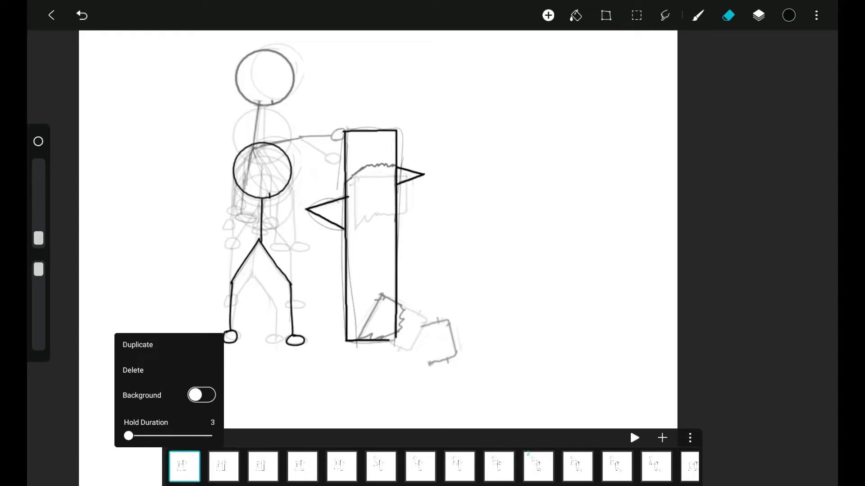
left_click_drag(128, 435, 146, 436)
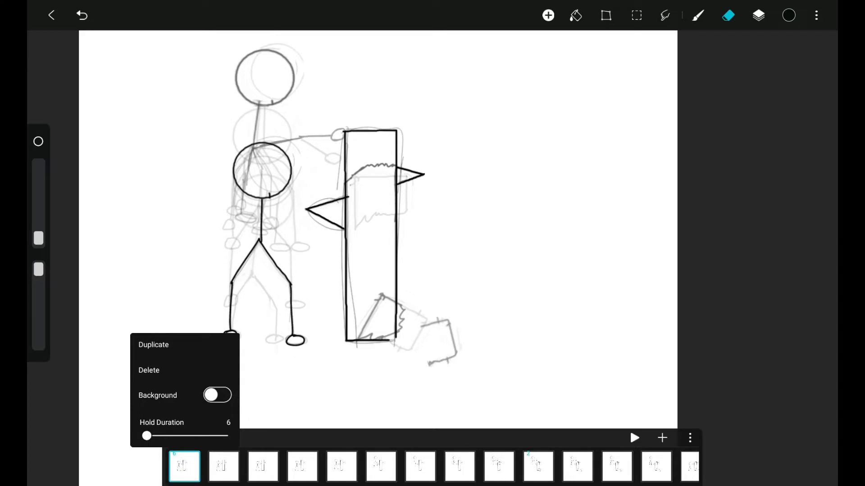
left_click_drag(146, 437, 142, 436)
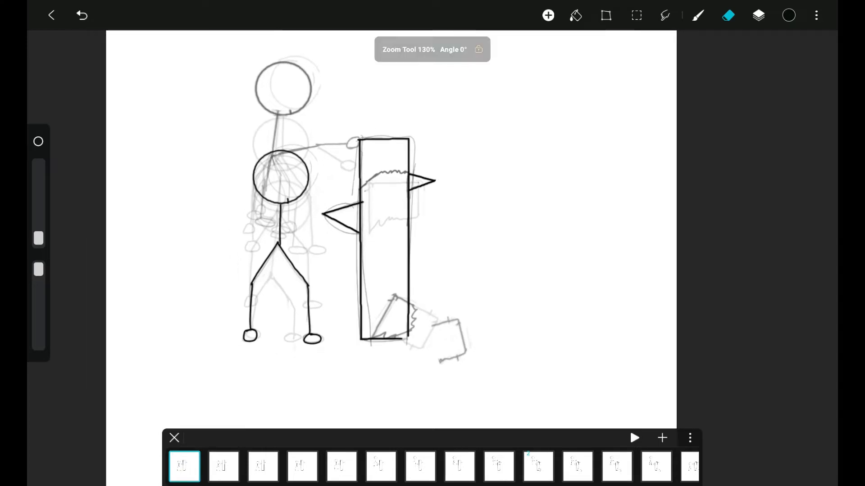
Set the animation playback rate to 13 frames per second
left_click(689, 438)
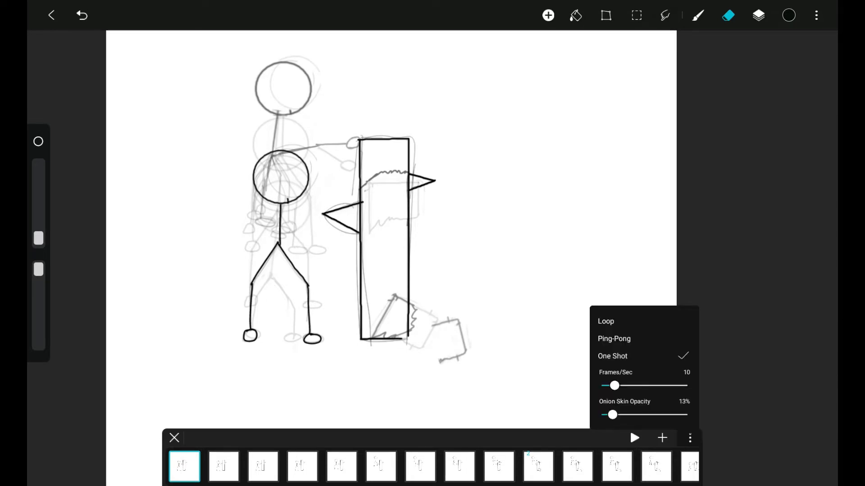
left_click_drag(615, 385, 623, 385)
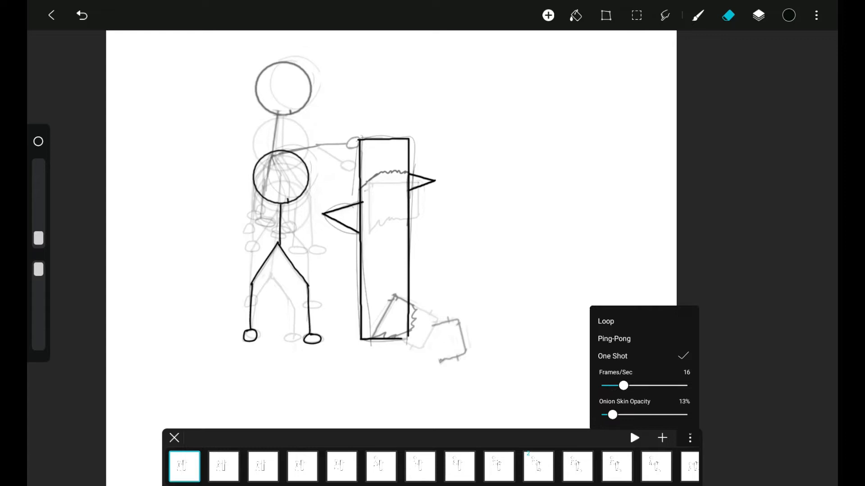
left_click_drag(623, 386, 614, 386)
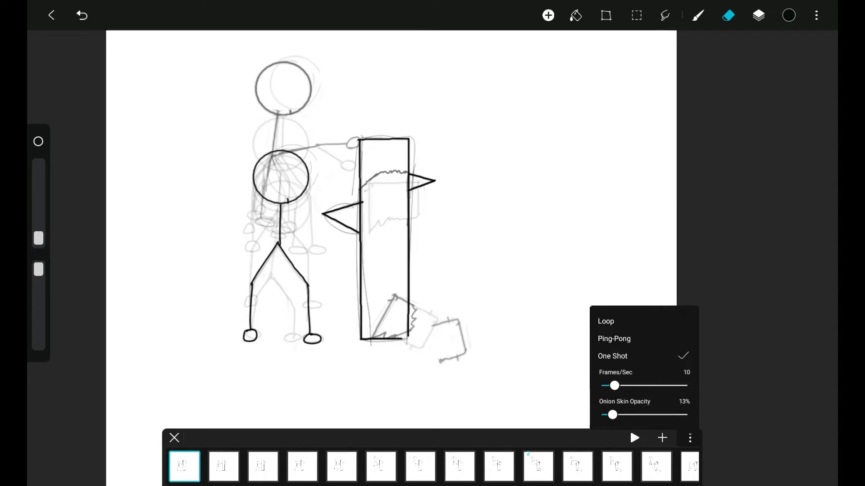
left_click_drag(615, 385, 619, 386)
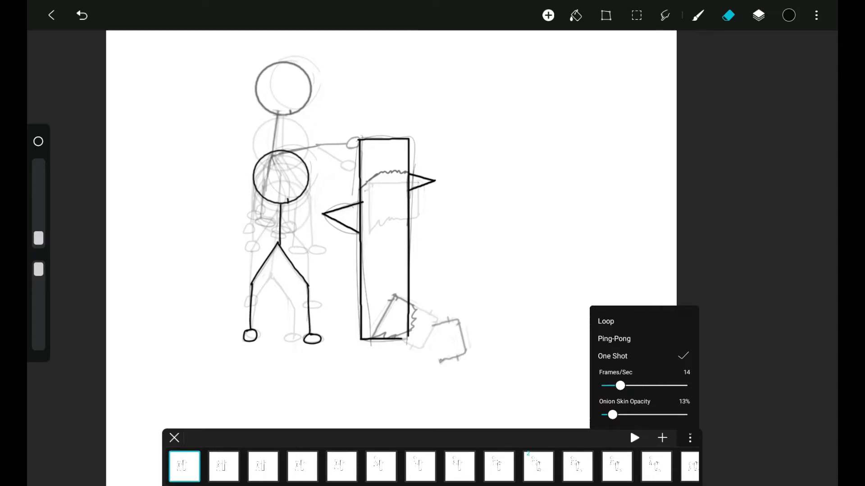
left_click_drag(620, 386, 616, 385)
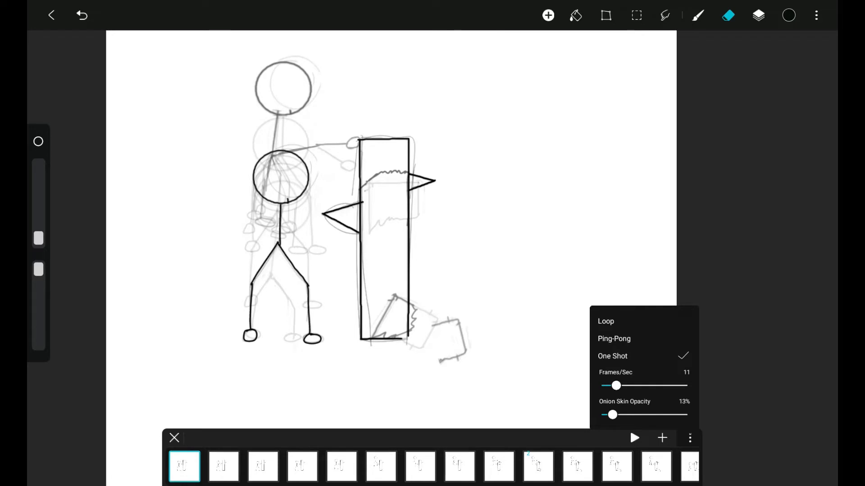
left_click_drag(616, 385, 613, 385)
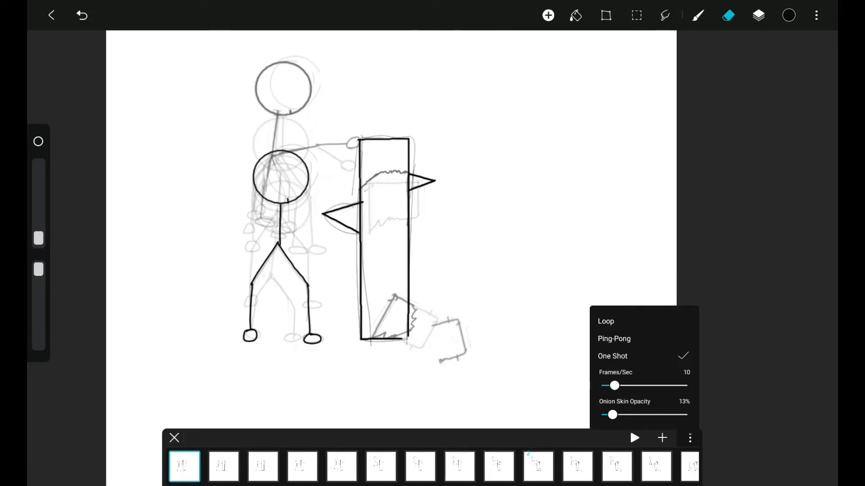
left_click_drag(615, 386, 684, 386)
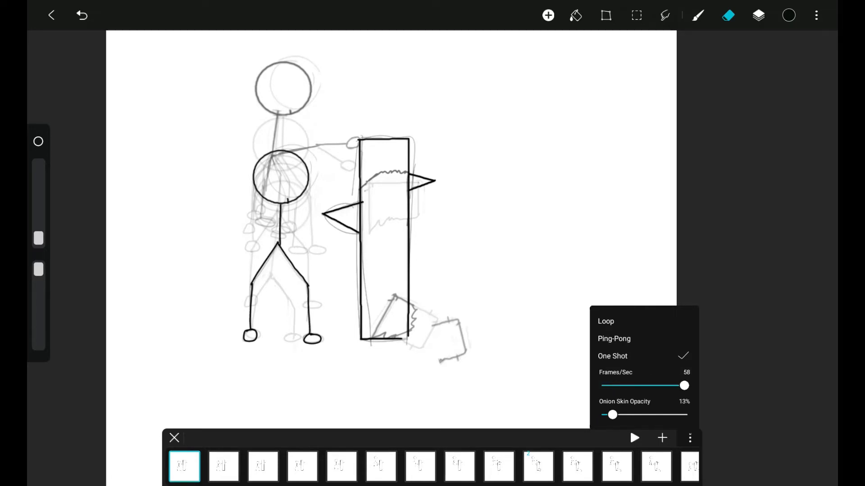
left_click_drag(684, 386, 619, 386)
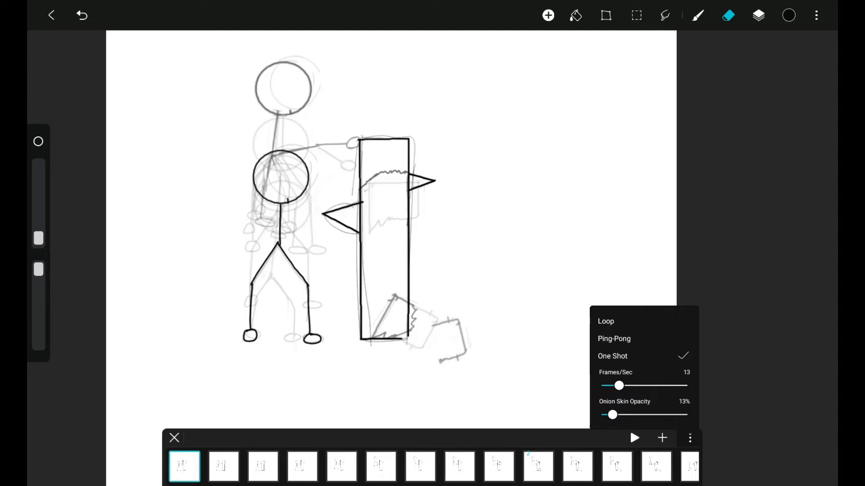
left_click(689, 439)
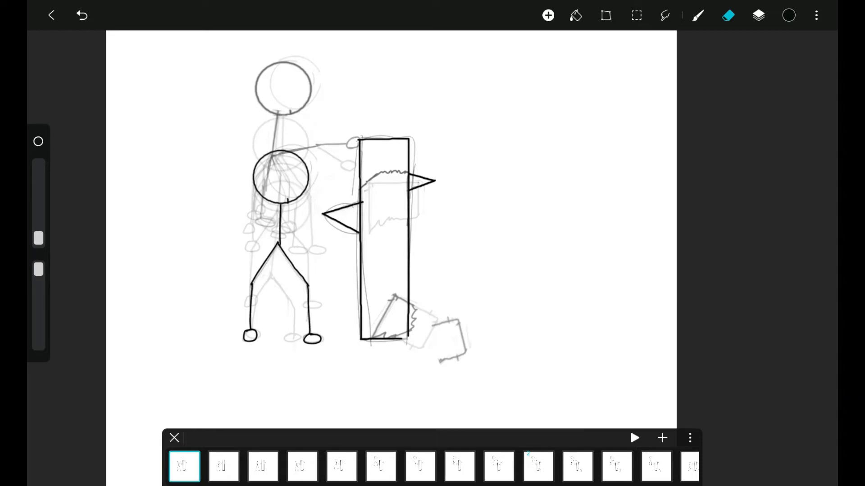
left_click(689, 438)
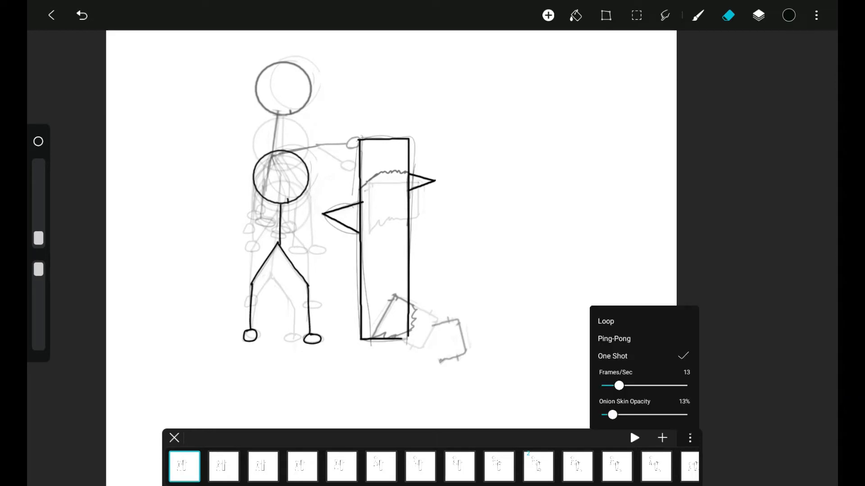
left_click_drag(611, 414, 661, 415)
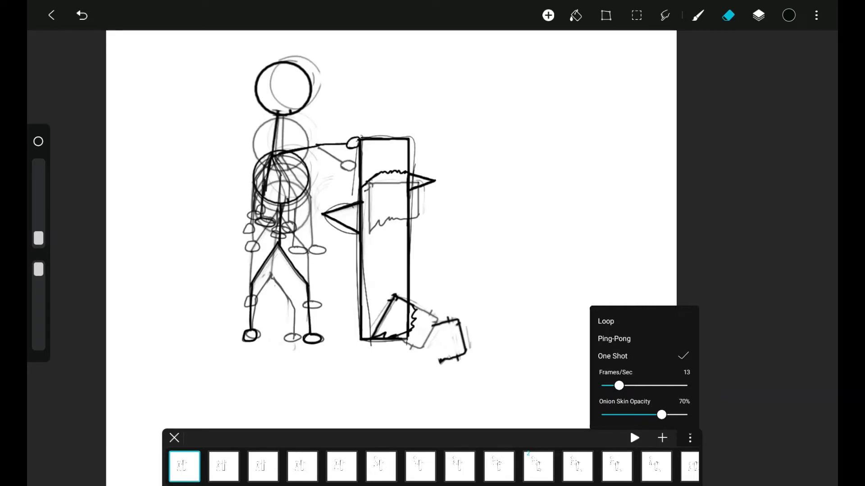
left_click_drag(661, 414, 611, 414)
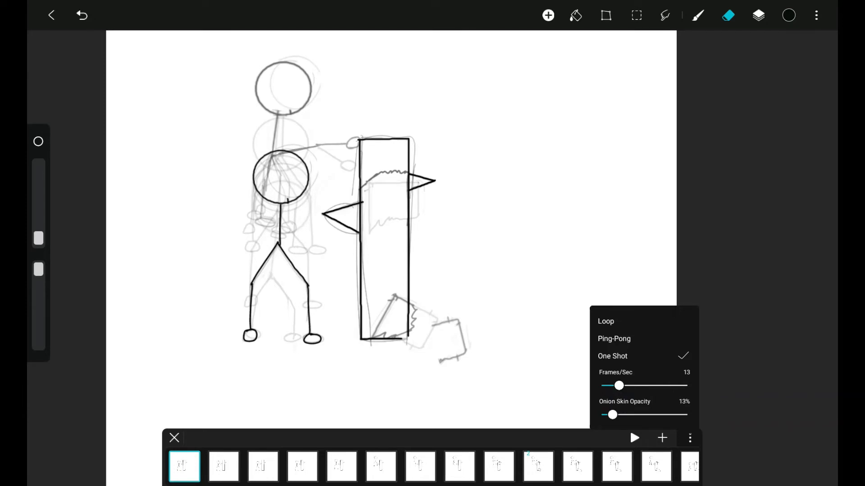
Try Ping-Pong playback, return to One Shot, and close the playback settings
left_click(613, 338)
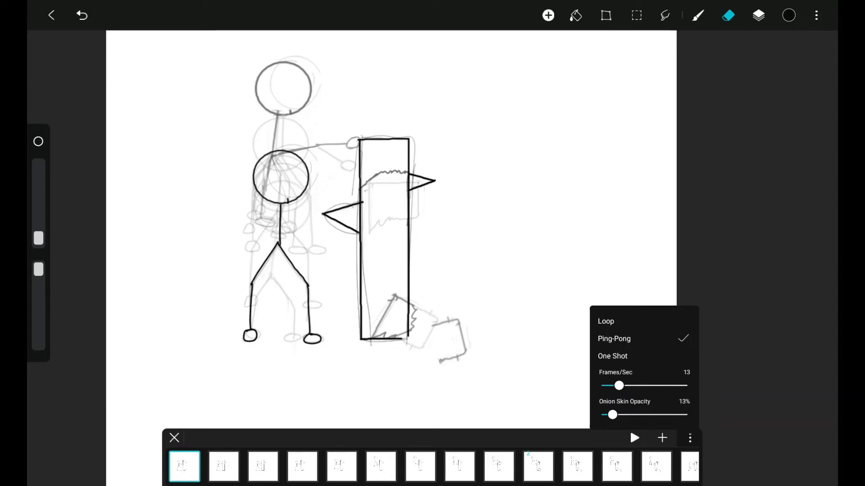
left_click(613, 356)
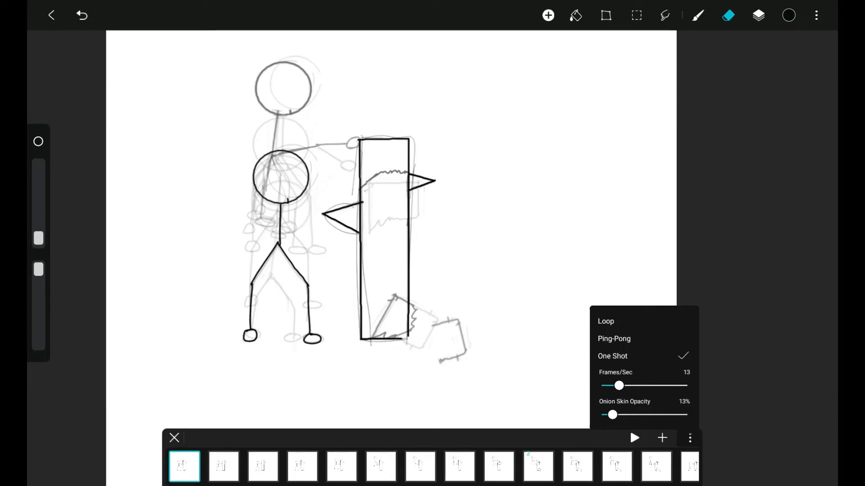
left_click(606, 321)
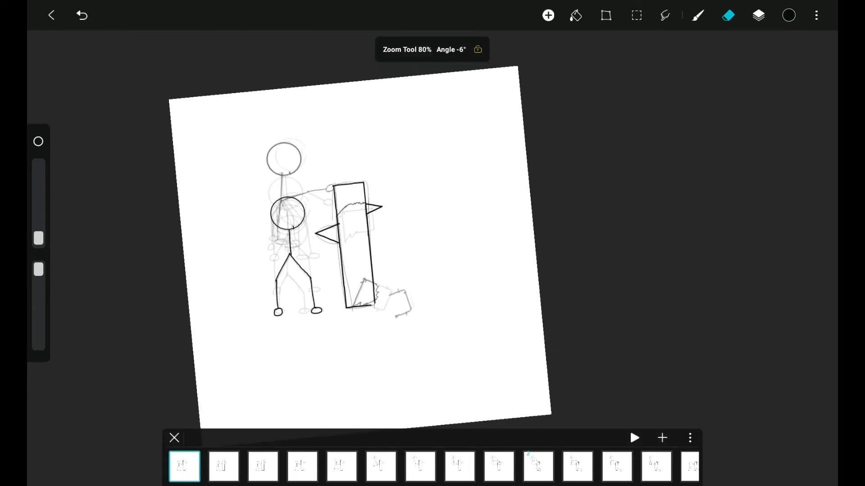
Move to the final frame and add a new frame after it
left_click(635, 438)
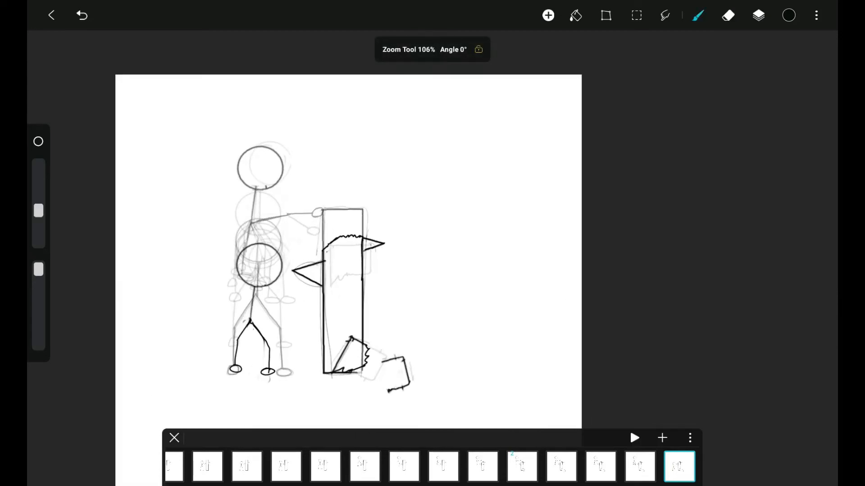
left_click(725, 15)
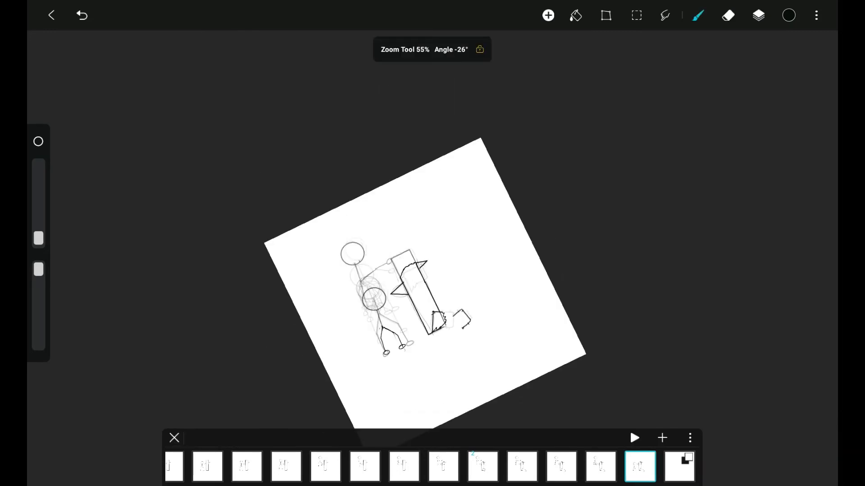
Pick bright green, paint the ground, then undo the green paint
left_click(788, 15)
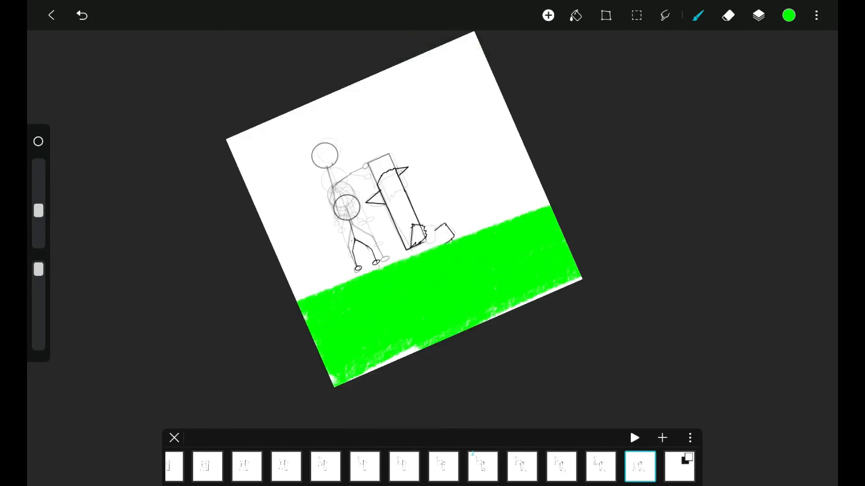
left_click(640, 466)
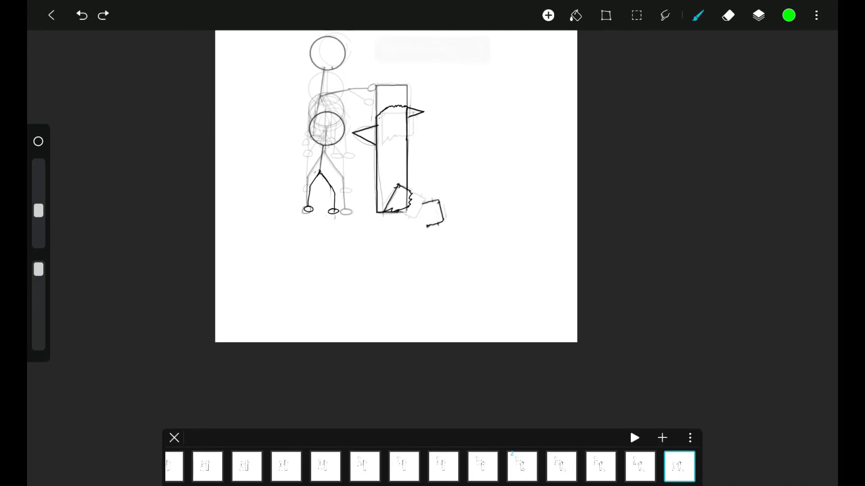
Share the animation as a GIF from the export and share options
left_click(816, 15)
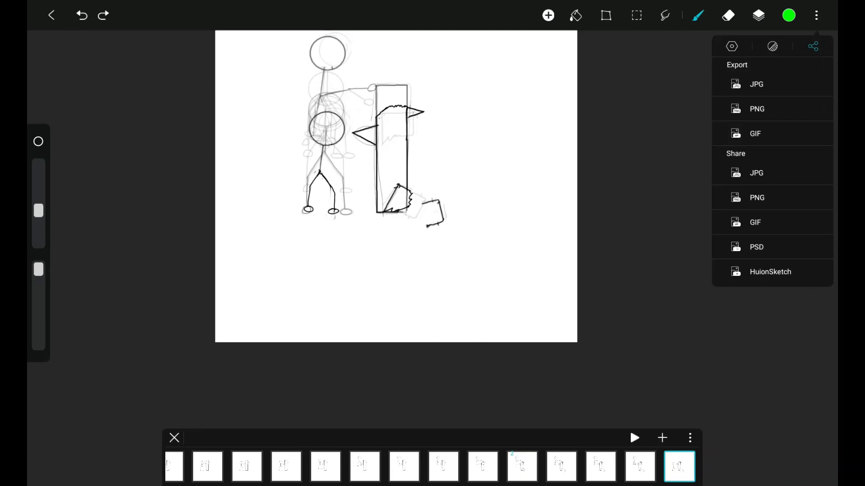
left_click(815, 15)
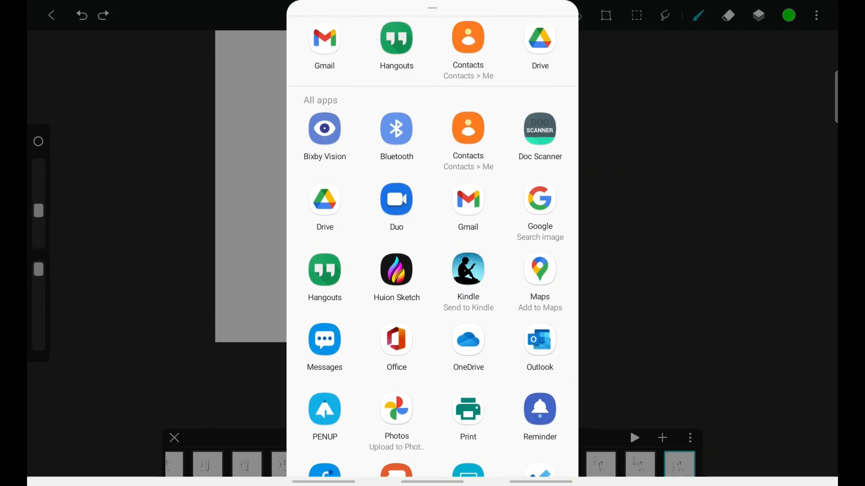
Scroll the Android share sheet to reveal the full list of apps
scroll("down", 3)
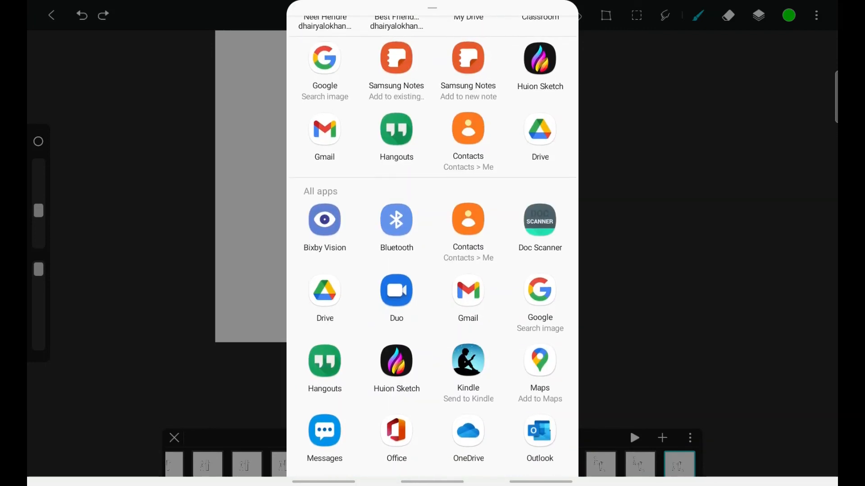